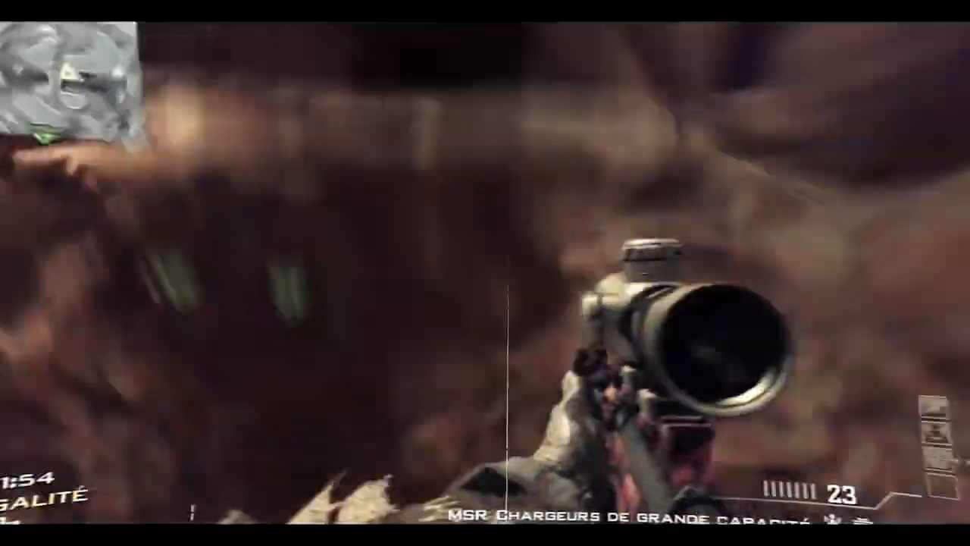
mouse_move(485, 273)
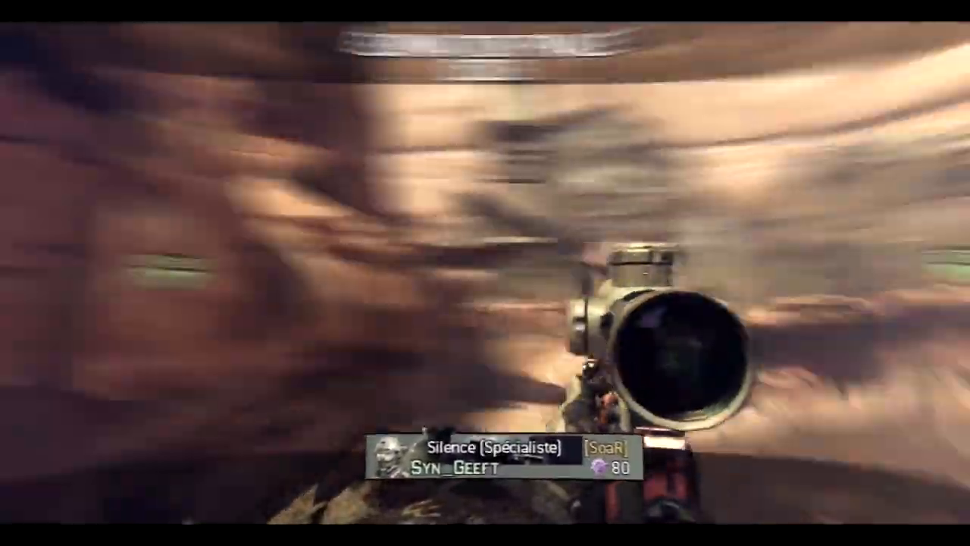